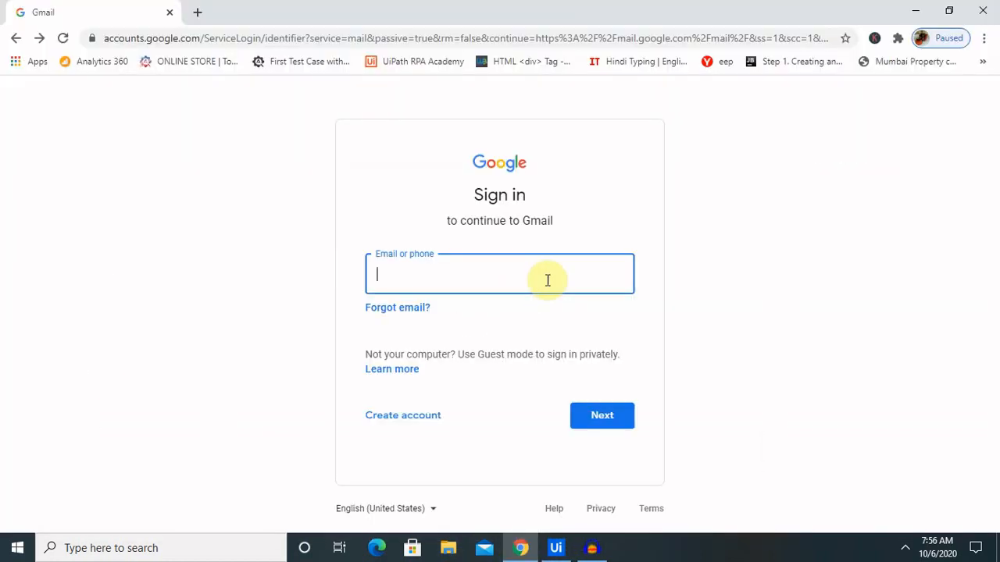
mouse_move(243, 203)
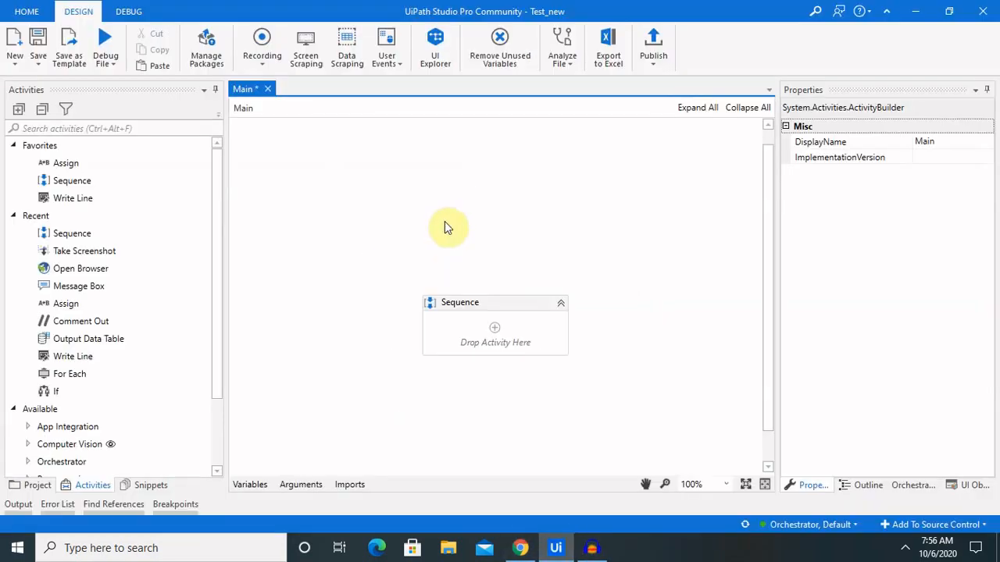
mouse_move(262, 63)
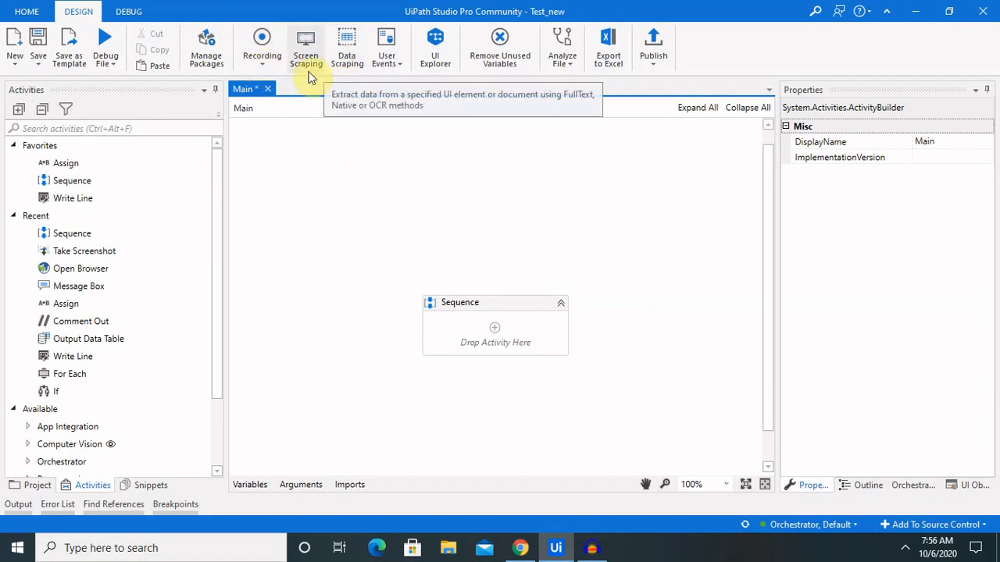
mouse_move(263, 47)
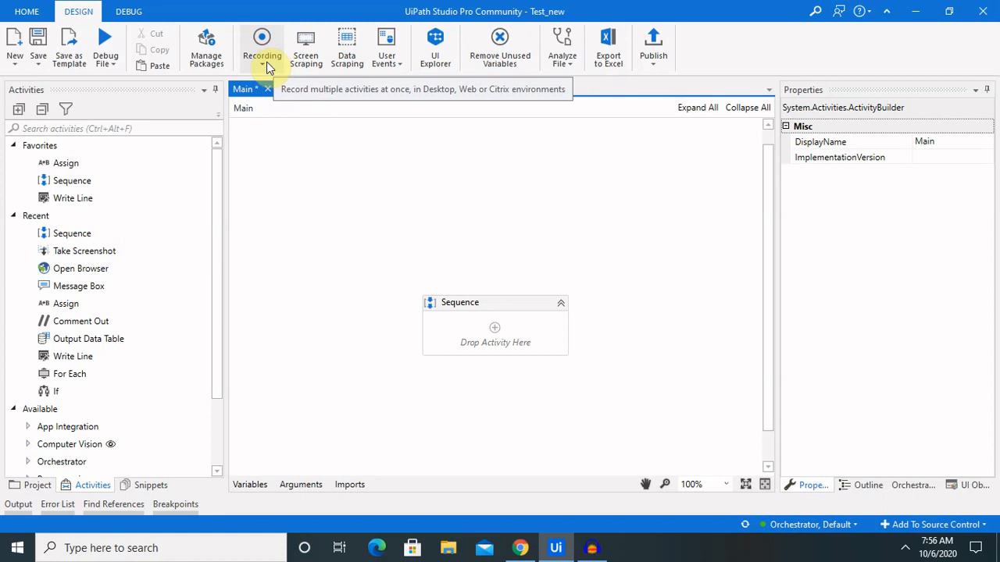
left_click(262, 45)
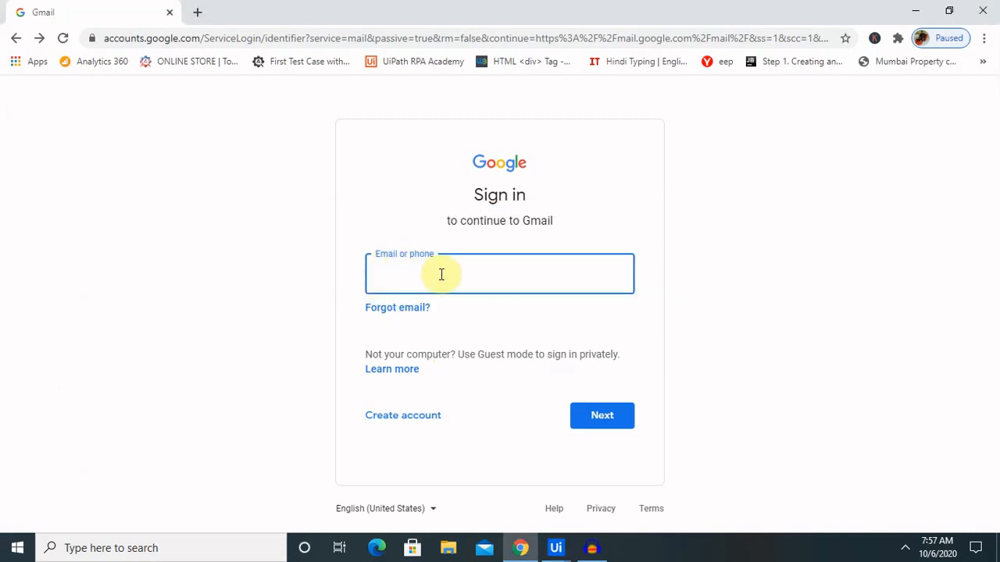
mouse_move(434, 272)
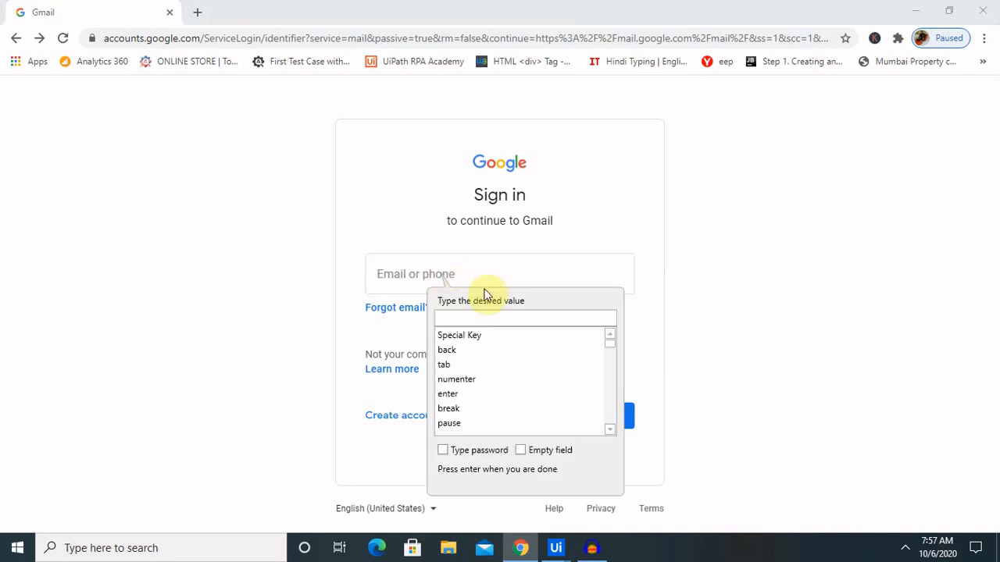
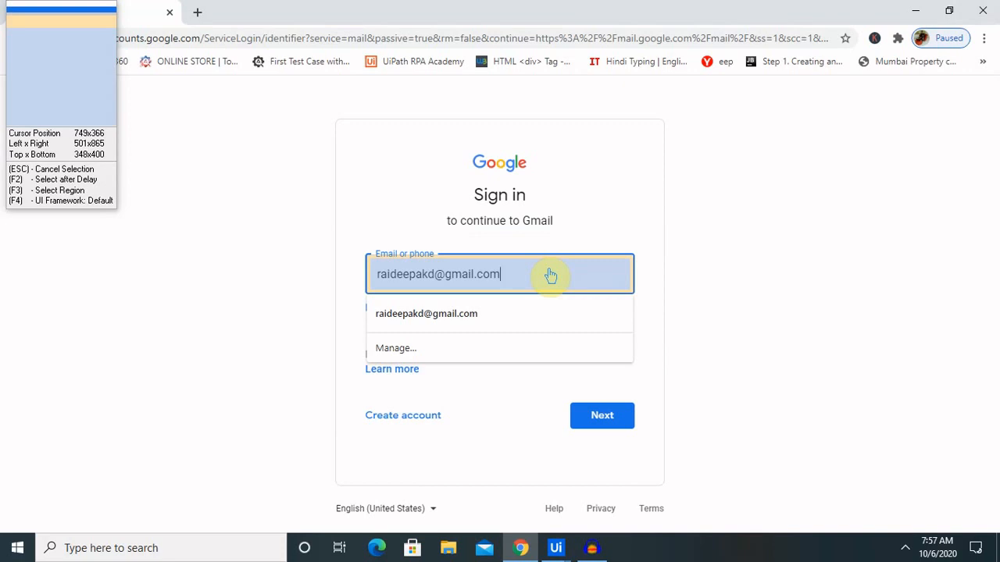
Record the Next click to reach the password page and select the 'Enter your password' field
left_click(603, 415)
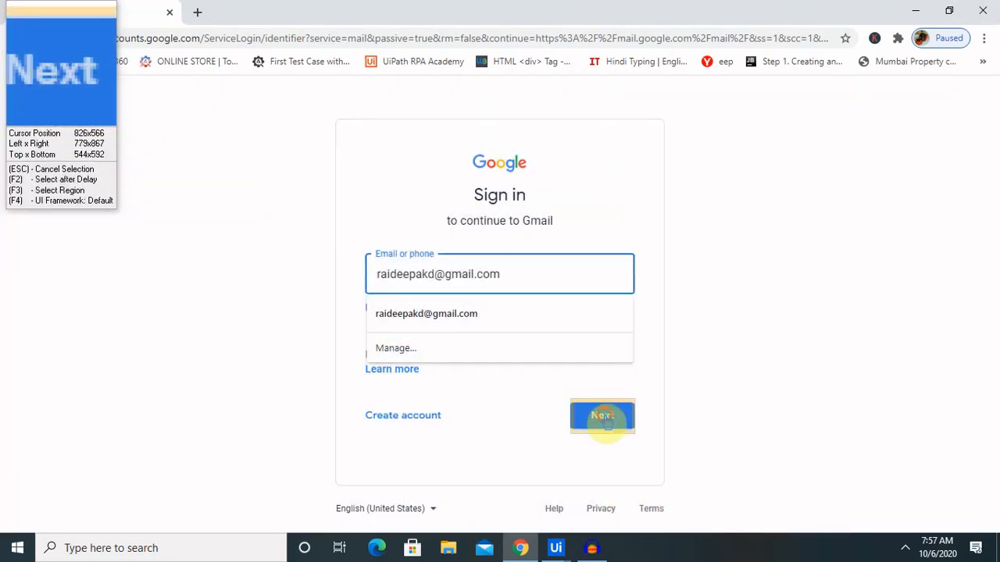
left_click(603, 415)
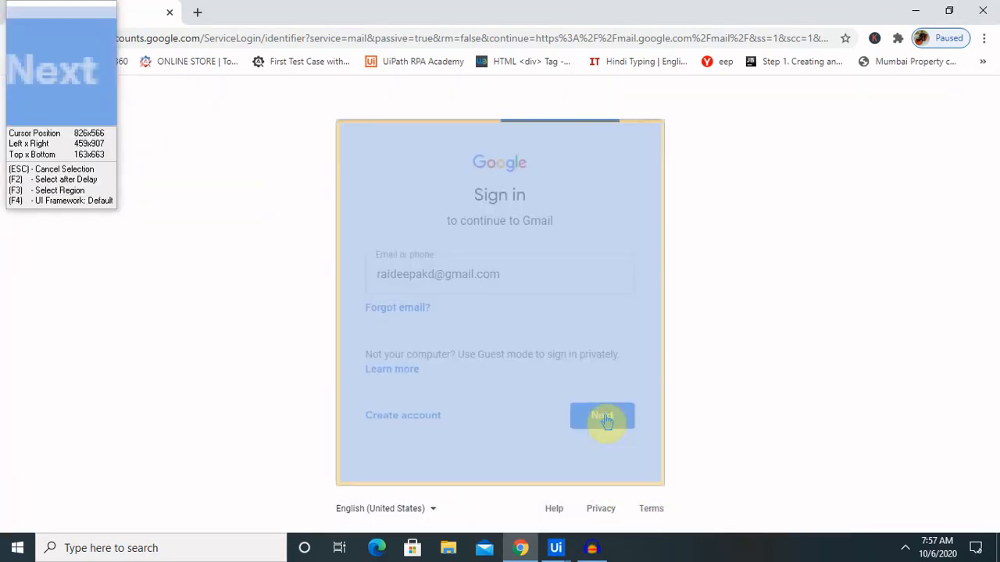
left_click(603, 416)
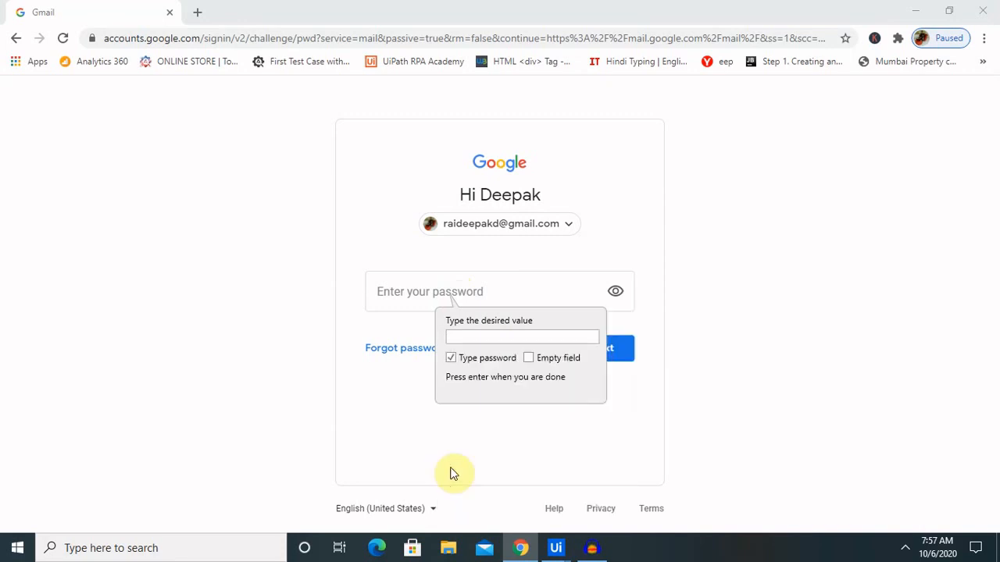
mouse_move(530, 363)
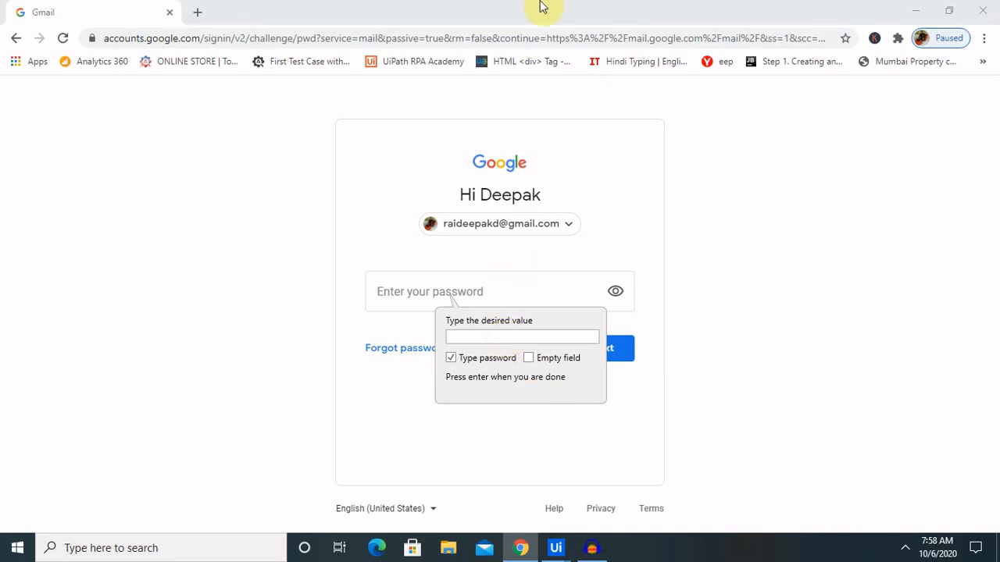
Type the masked account password into the recorder prompt with 'Type password' kept checked
type("***")
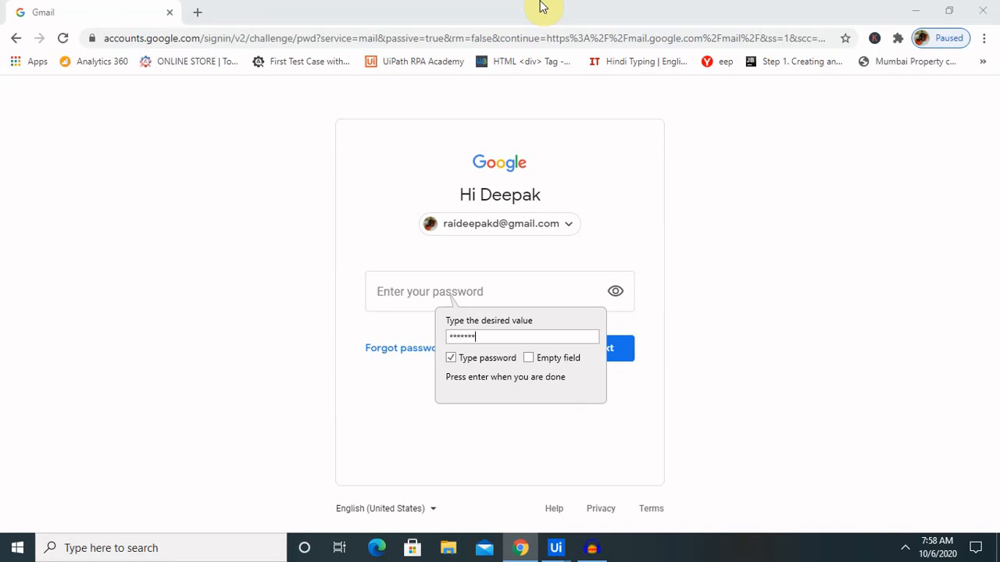
type("***")
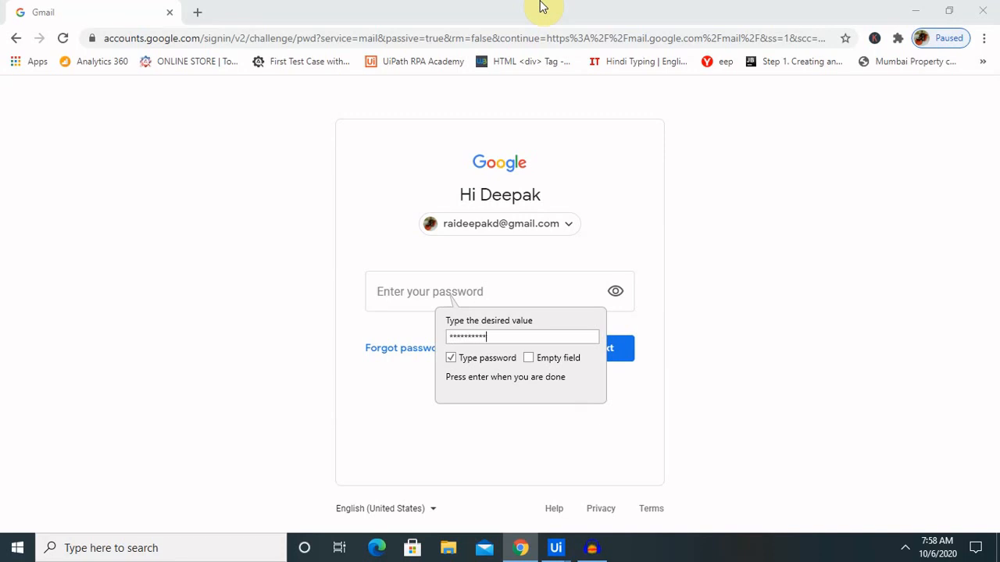
mouse_move(456, 297)
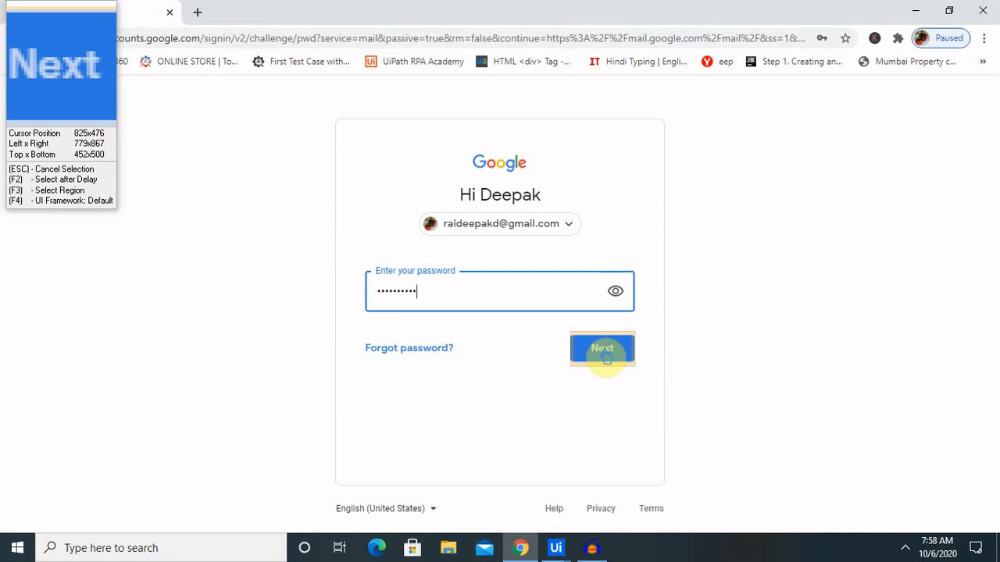
Record submitting the password with Next so Gmail signs in and shows the inbox
left_click(603, 347)
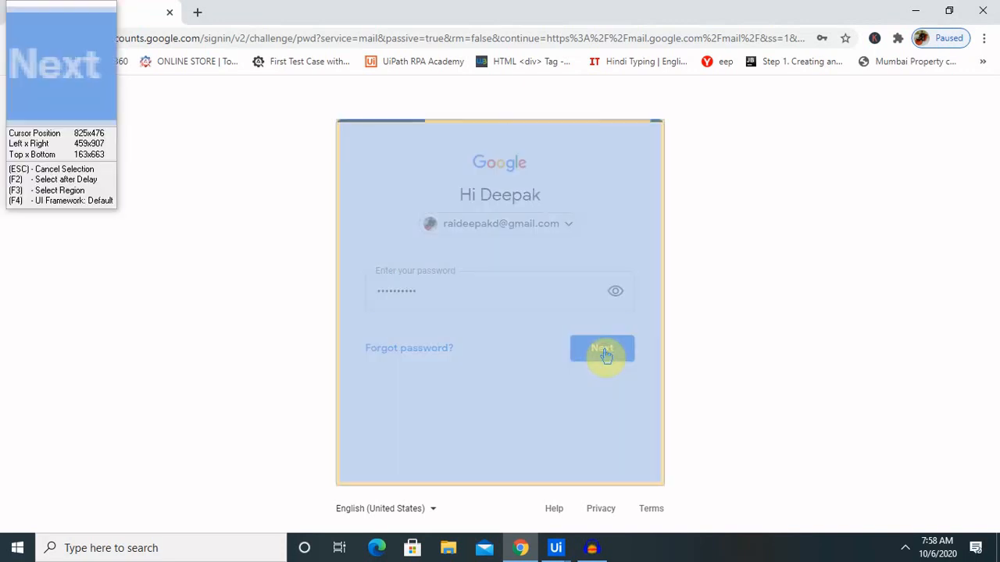
left_click(603, 348)
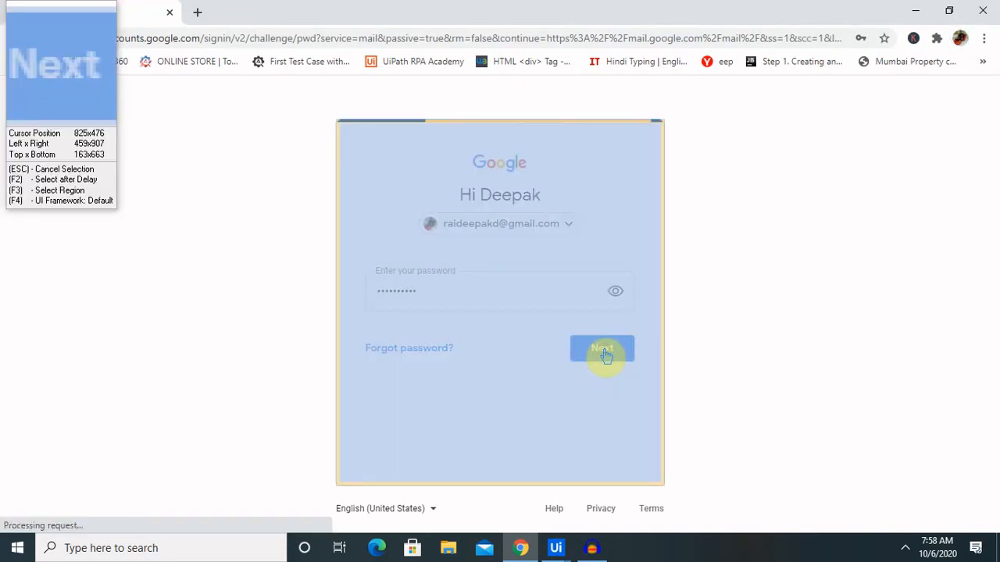
left_click(603, 350)
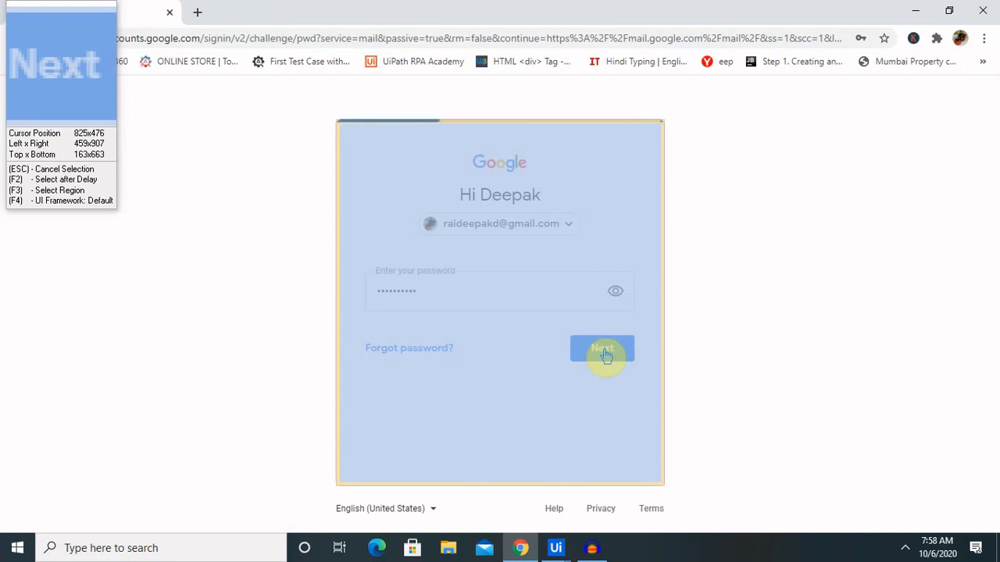
left_click(603, 348)
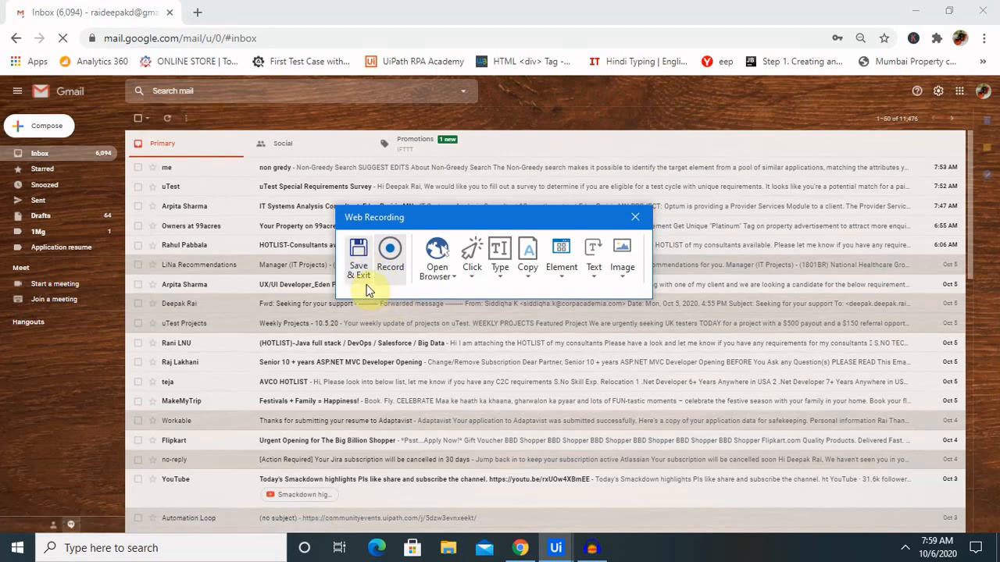
Save & Exit the Web Recording, keeping the recorded login actions
left_click(634, 217)
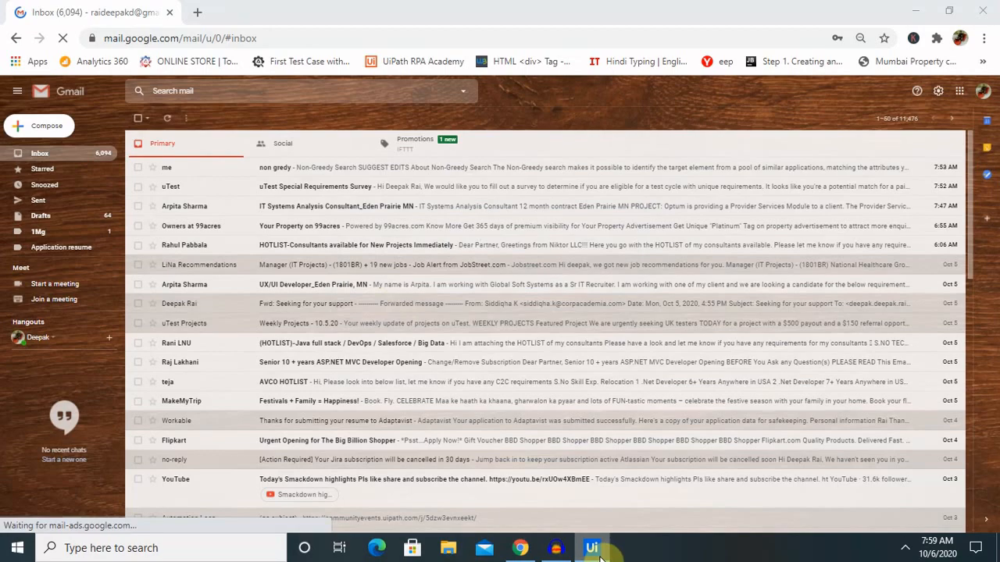
Review the recorded steps in the Main sequence and Save All workflow files
left_click(592, 546)
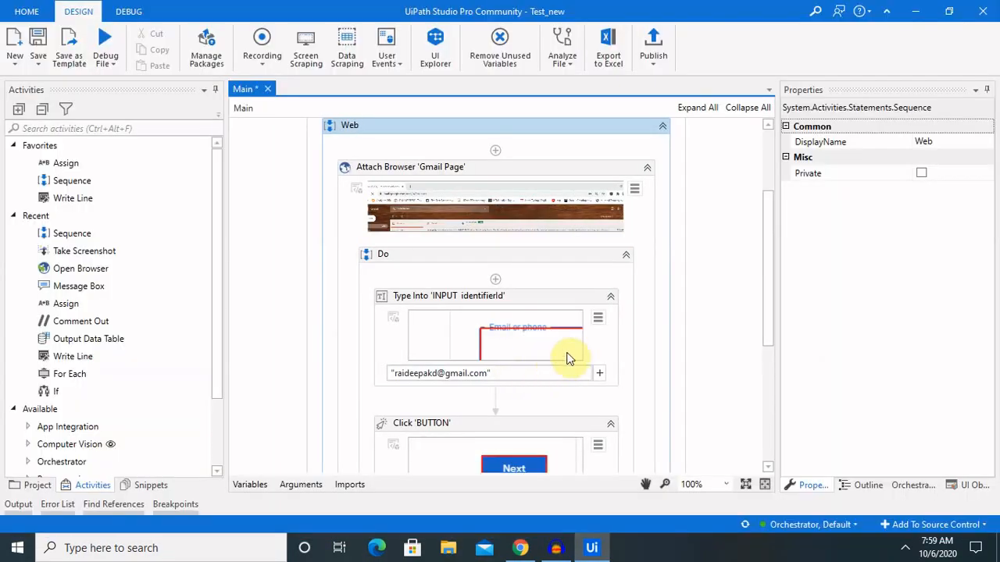
mouse_move(773, 380)
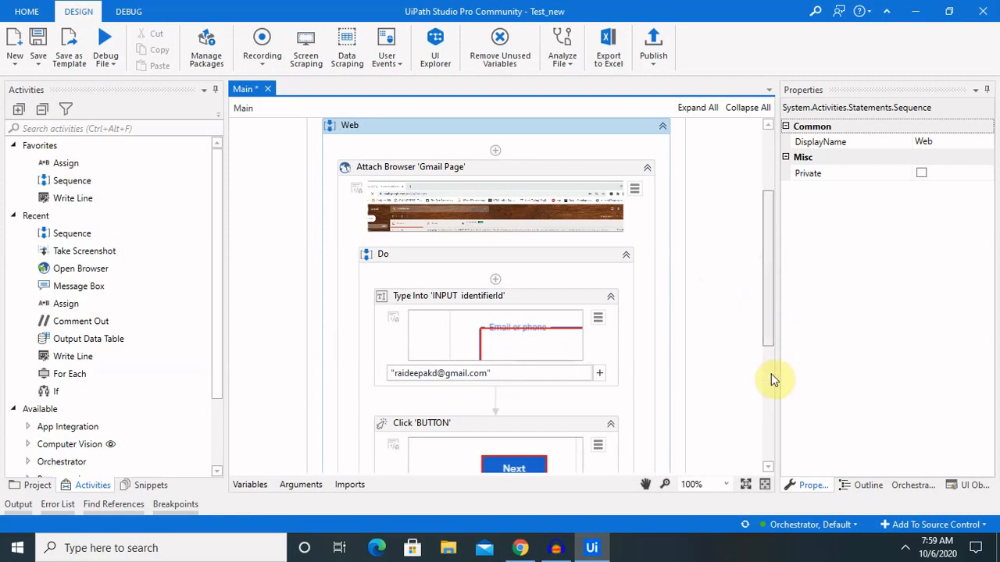
scroll("down", 3)
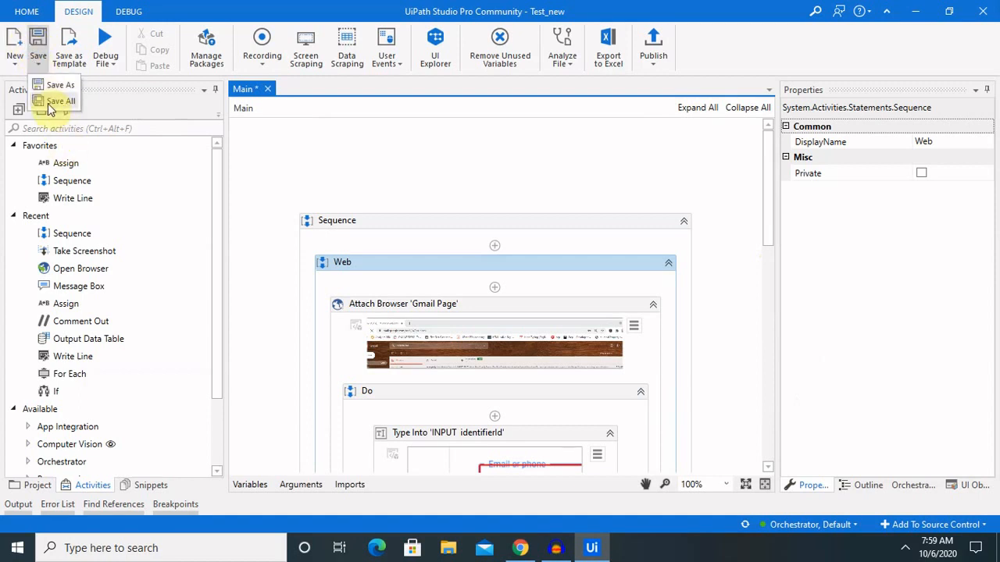
left_click(60, 101)
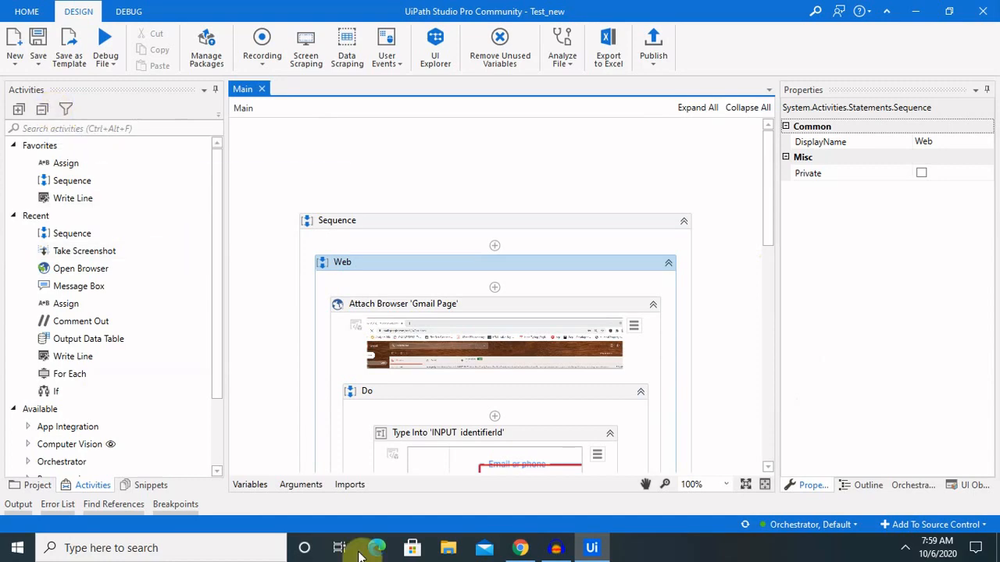
Sign out of the Gmail account in Chrome and continue past the signed-out notice
left_click(513, 546)
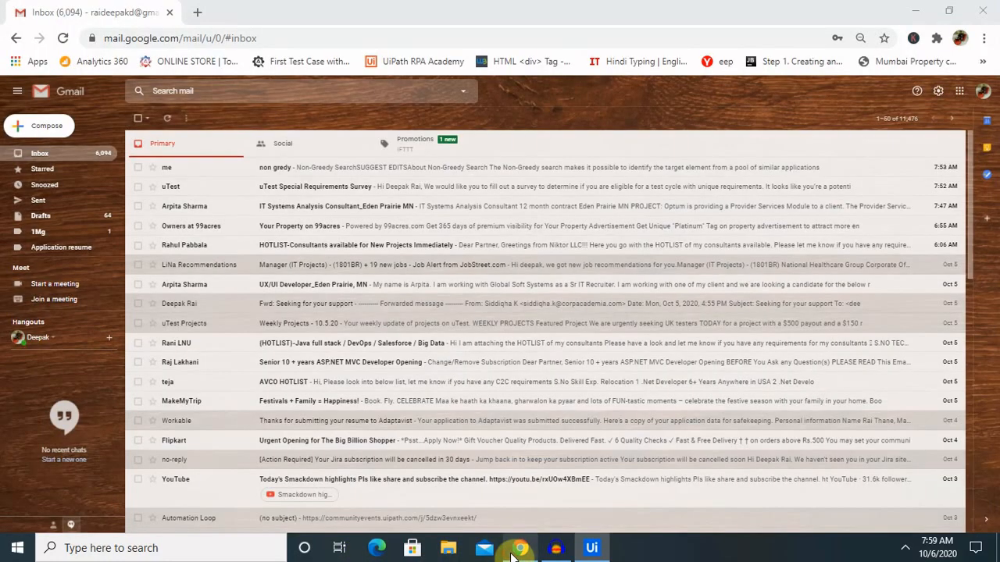
mouse_move(978, 91)
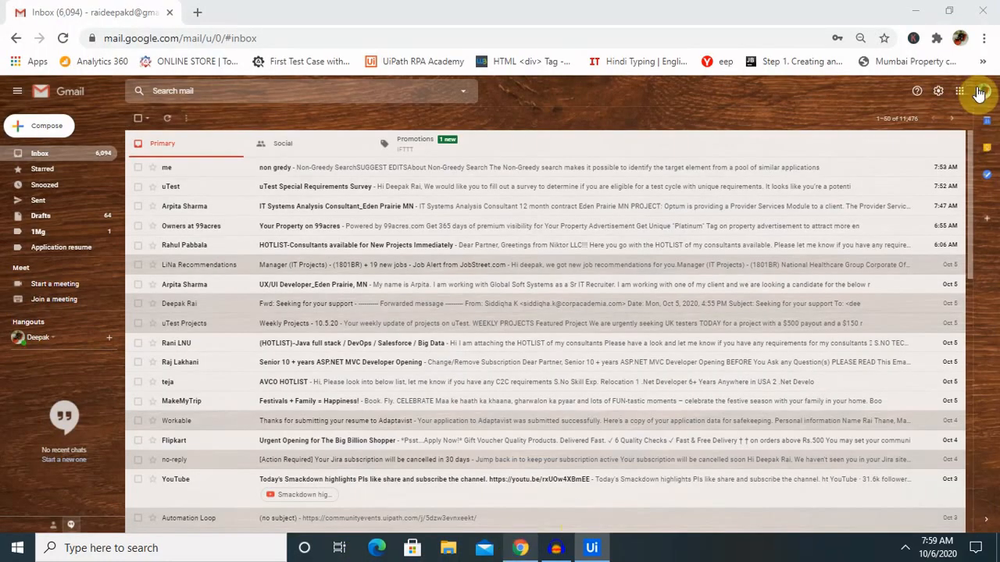
left_click(987, 91)
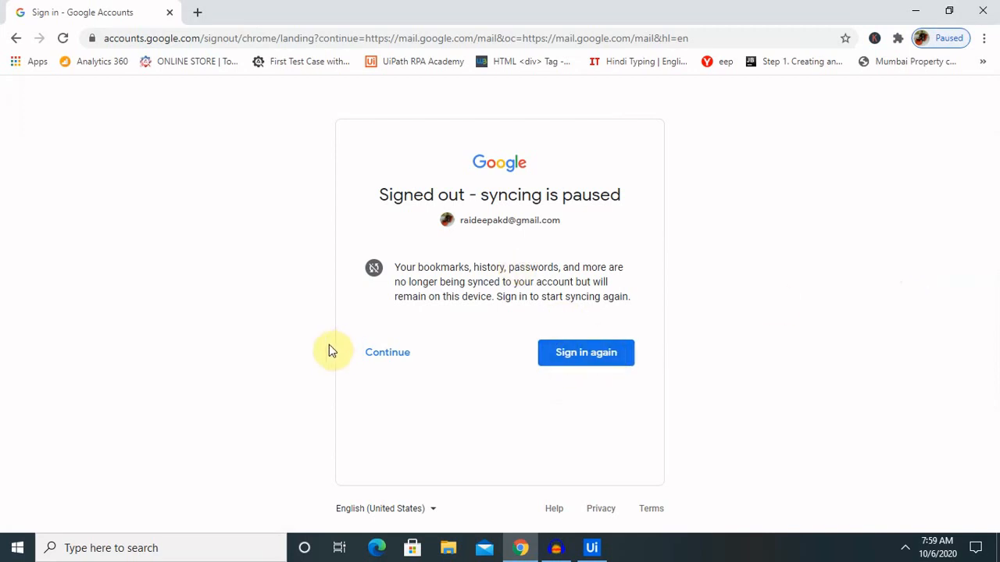
left_click(388, 353)
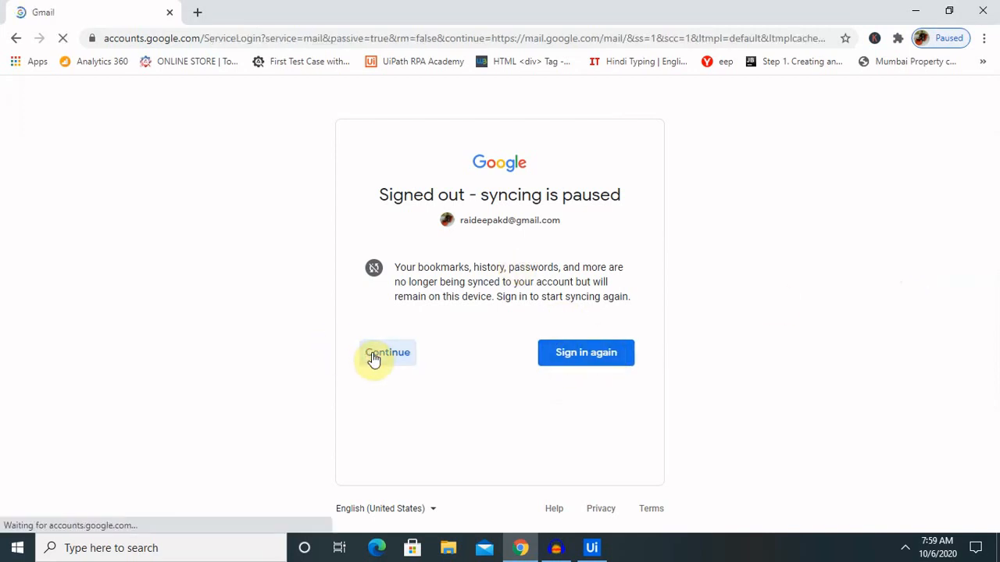
Remove the saved Google account from the browser and confirm 'Yes, remove'
left_click(387, 353)
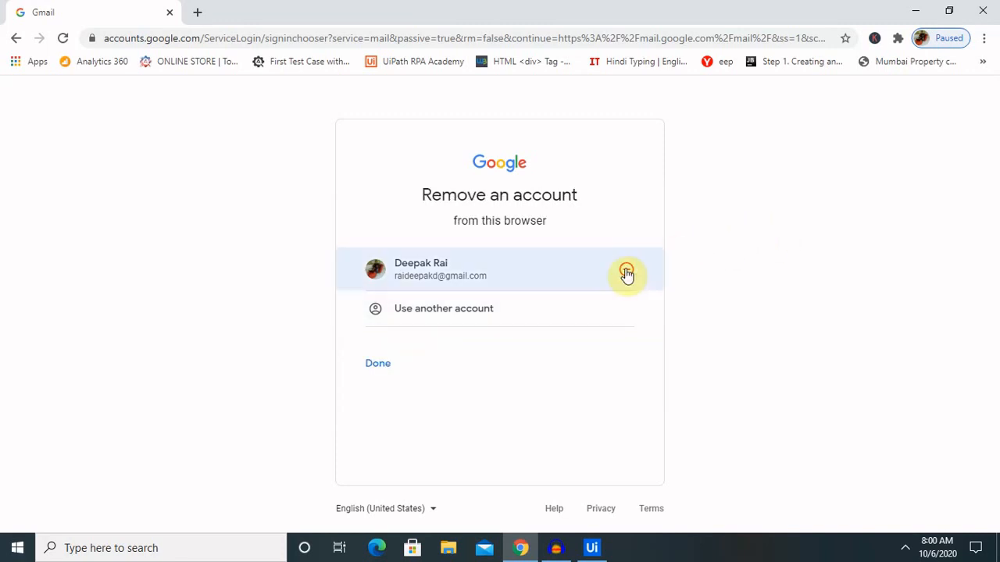
left_click(626, 275)
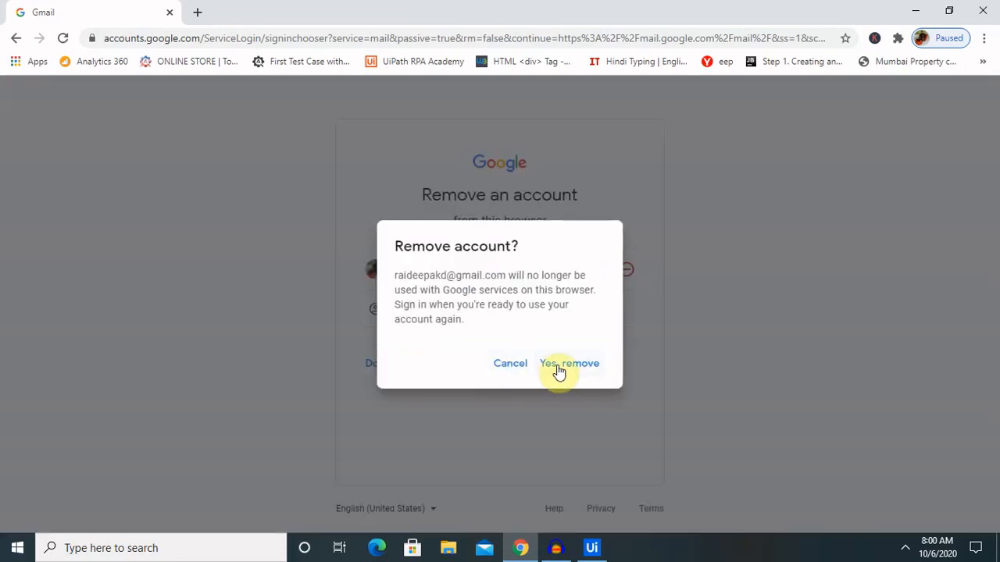
left_click(569, 363)
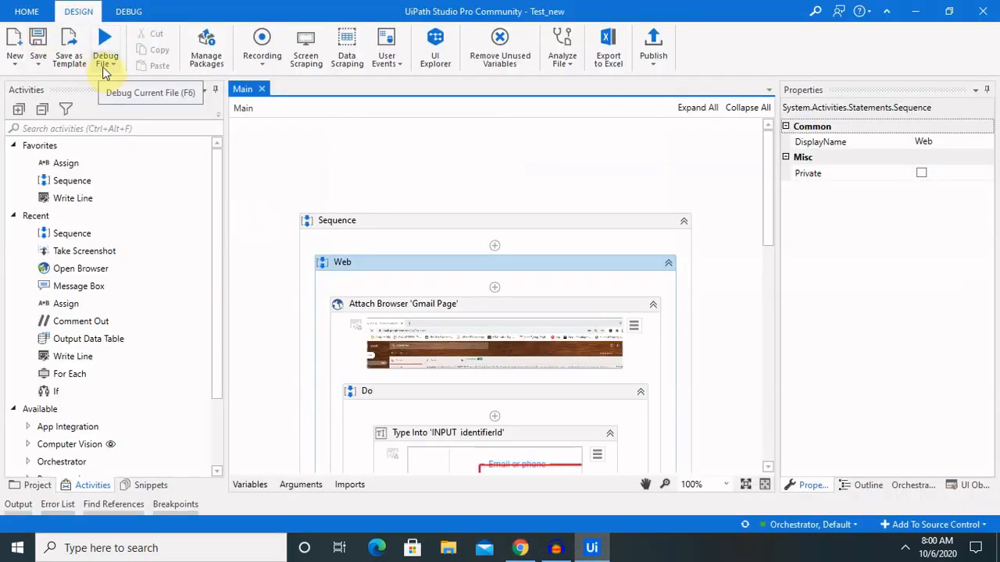
Run the workflow with Run File so it opens Google sign-in and fills the email
left_click(106, 62)
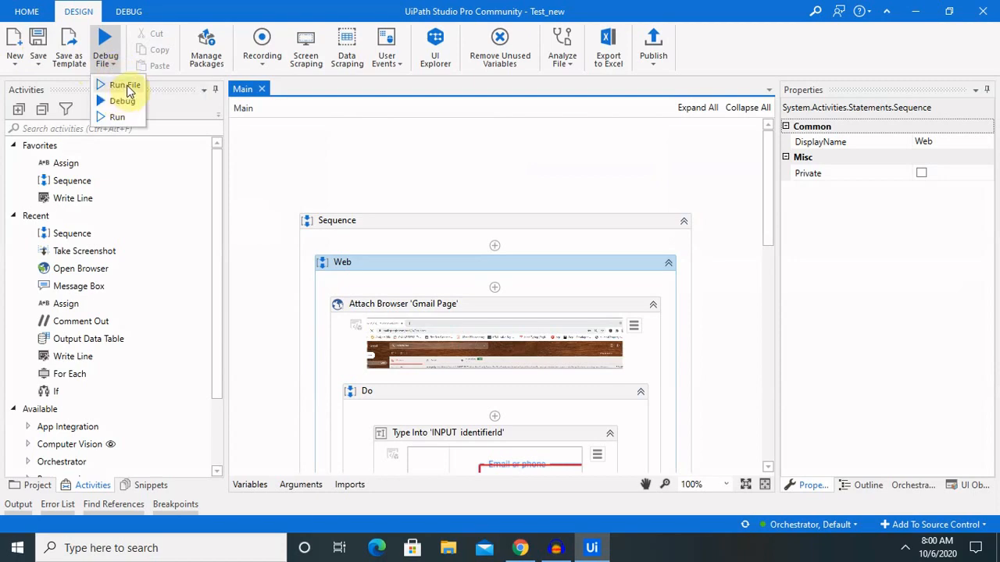
left_click(125, 85)
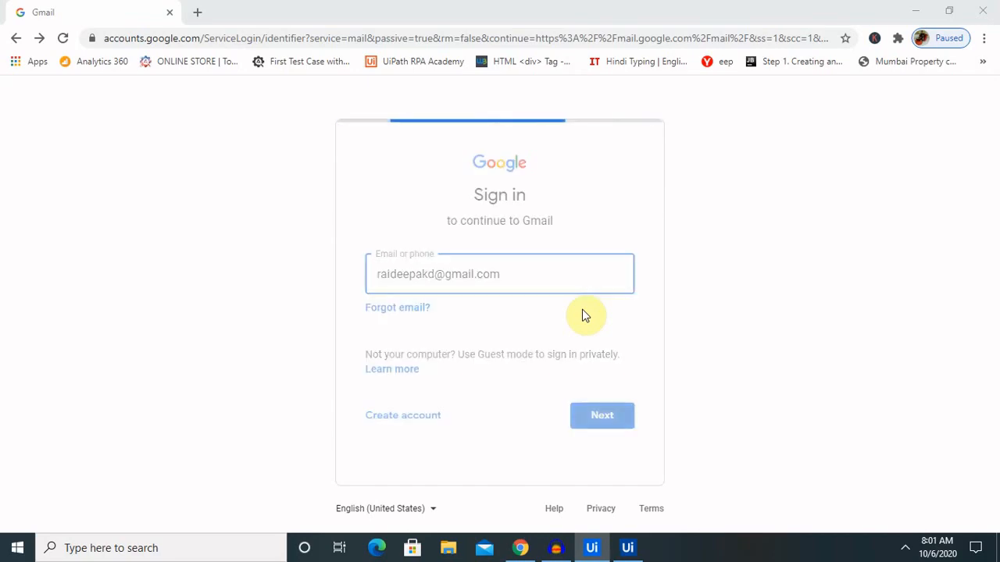
Let the robot enter the password and switch to Chrome to watch the Gmail inbox load
left_click(601, 415)
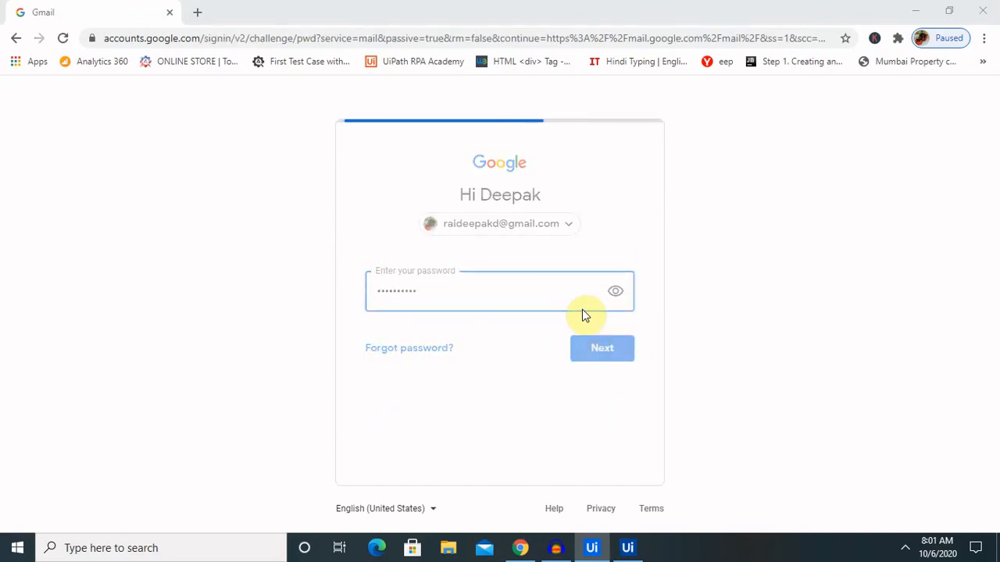
left_click(590, 546)
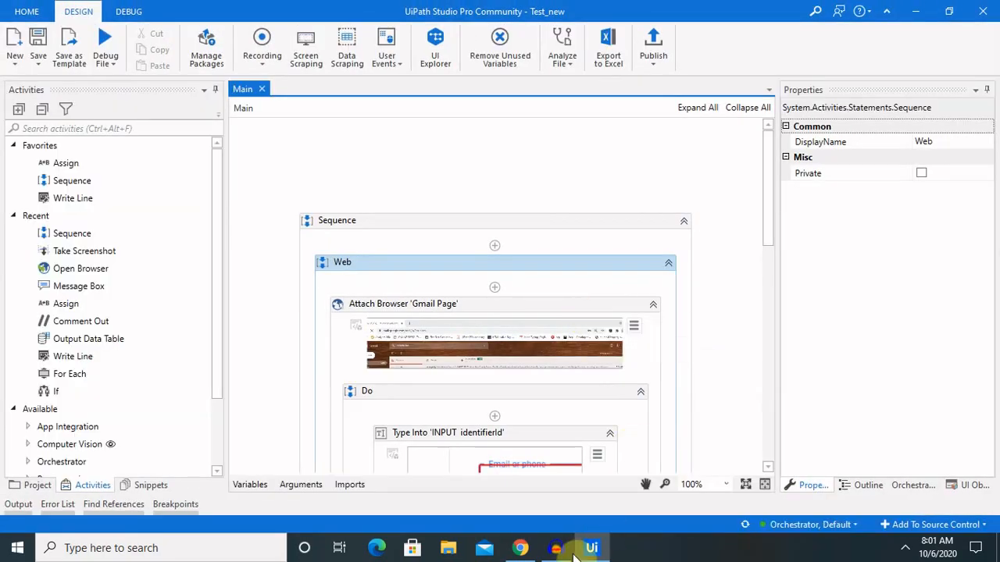
mouse_move(518, 546)
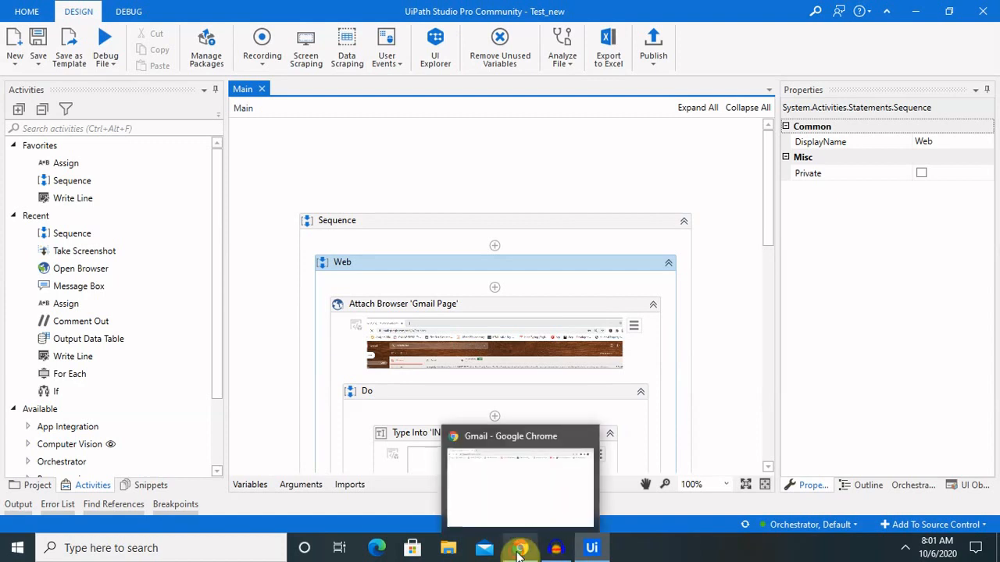
left_click(521, 546)
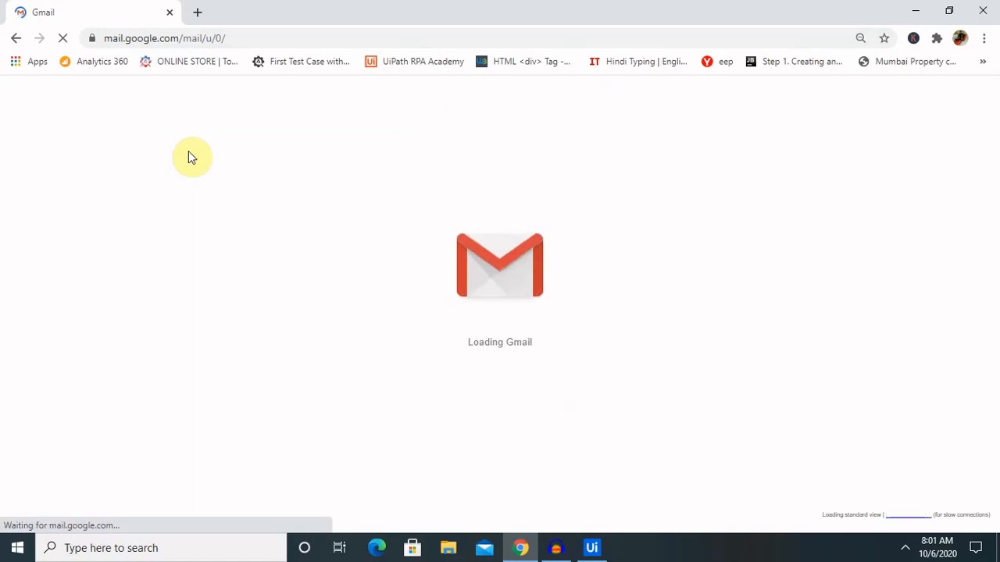